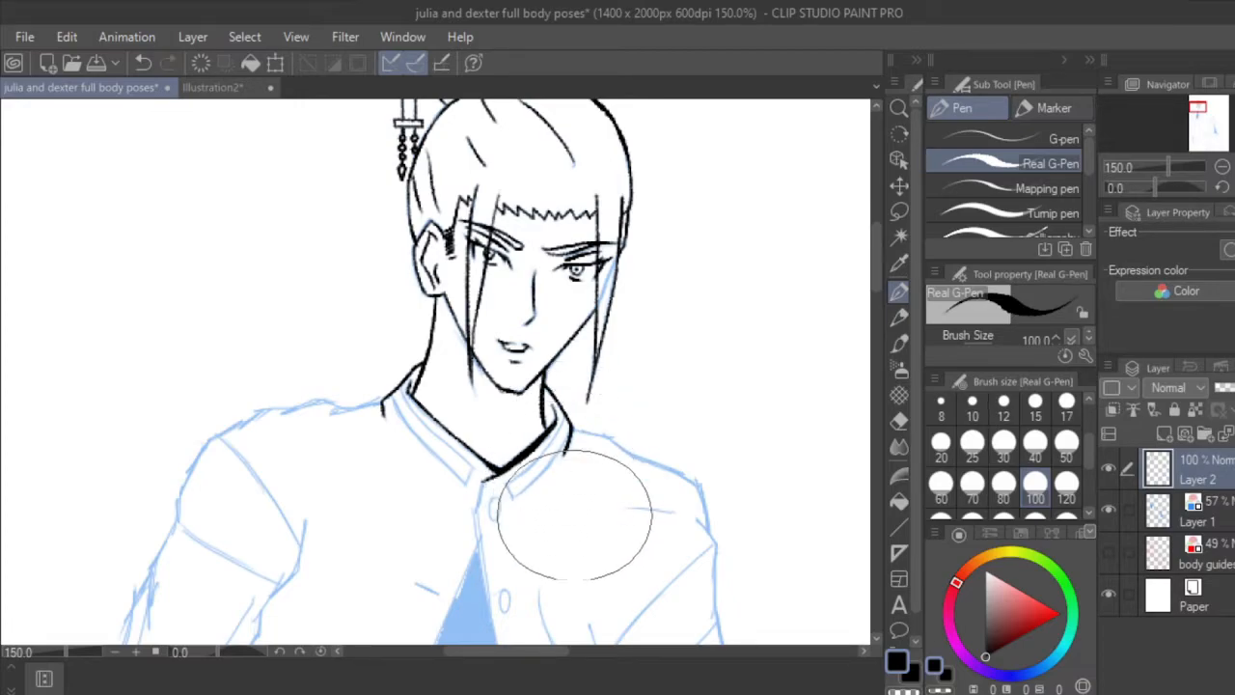
mouse_move(563, 549)
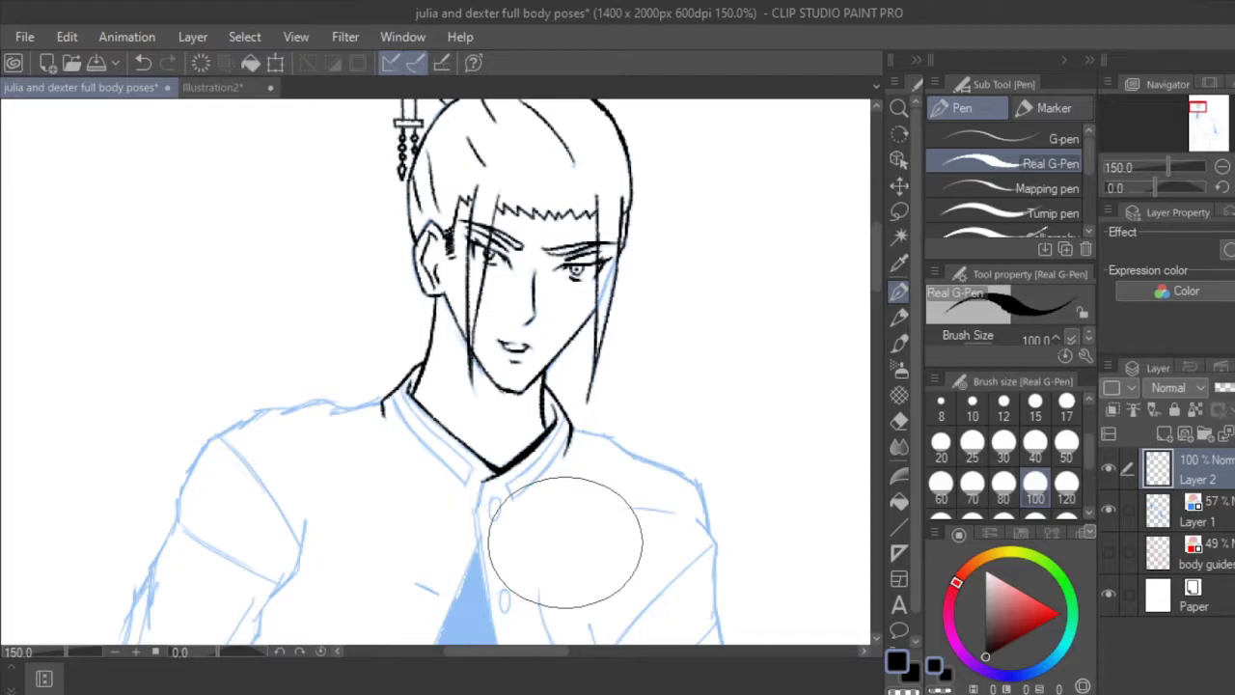
mouse_move(395, 395)
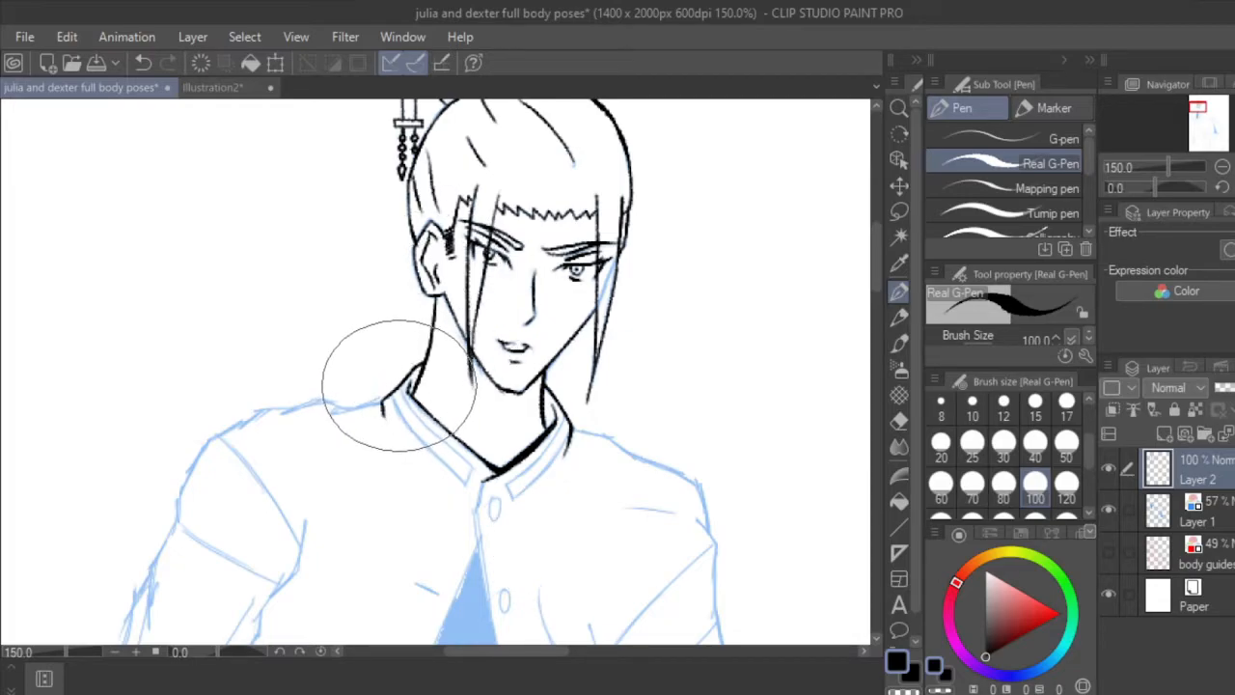
Step: Ink the left collar edge beside the neck with the Real G-Pen and refine it
left_click_drag(405, 366, 521, 472)
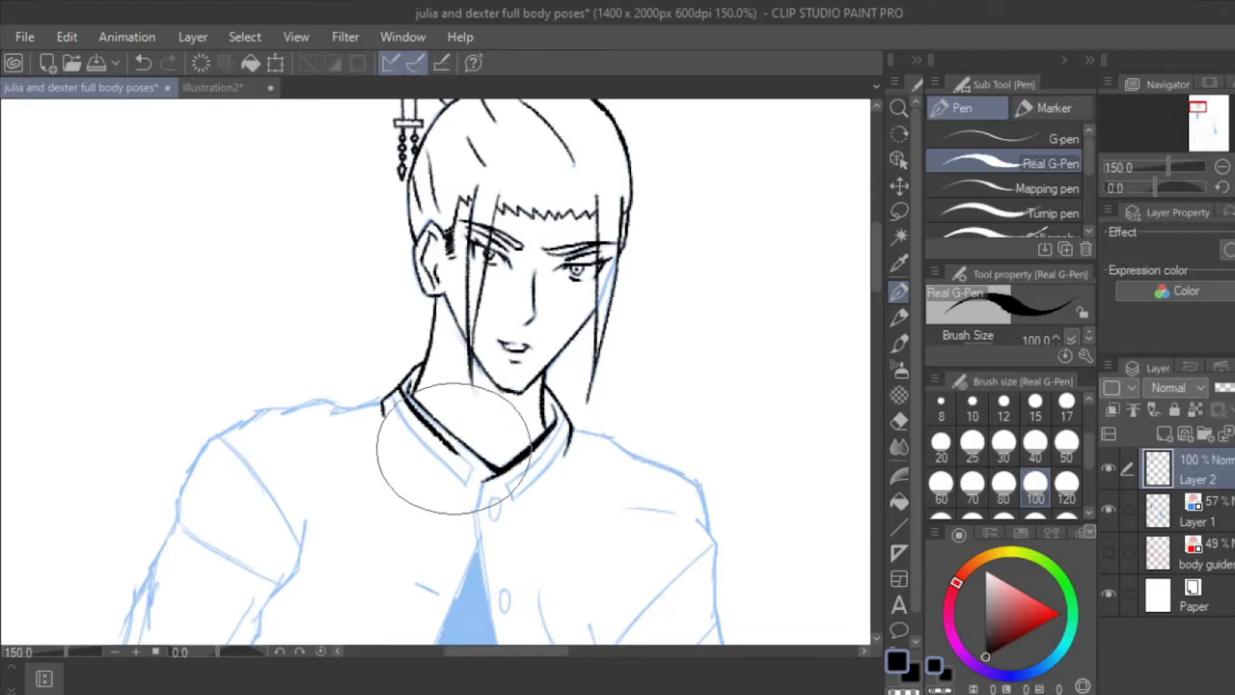
left_click_drag(415, 386, 473, 463)
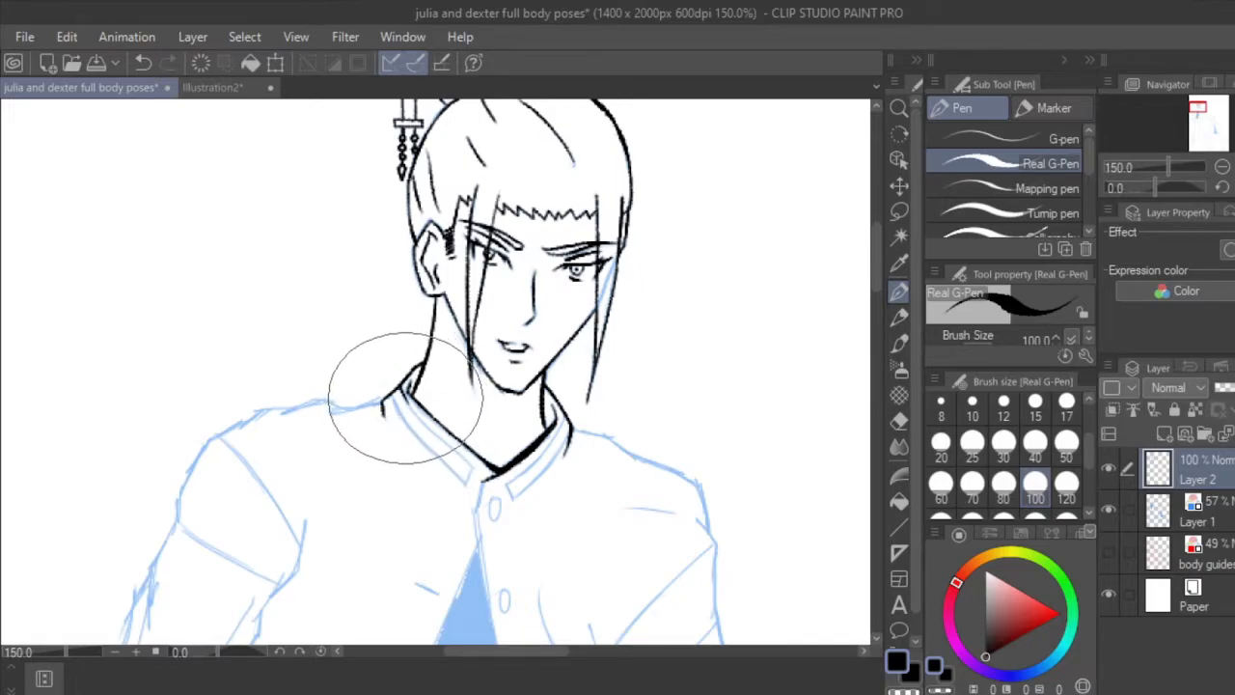
left_click_drag(405, 396, 569, 492)
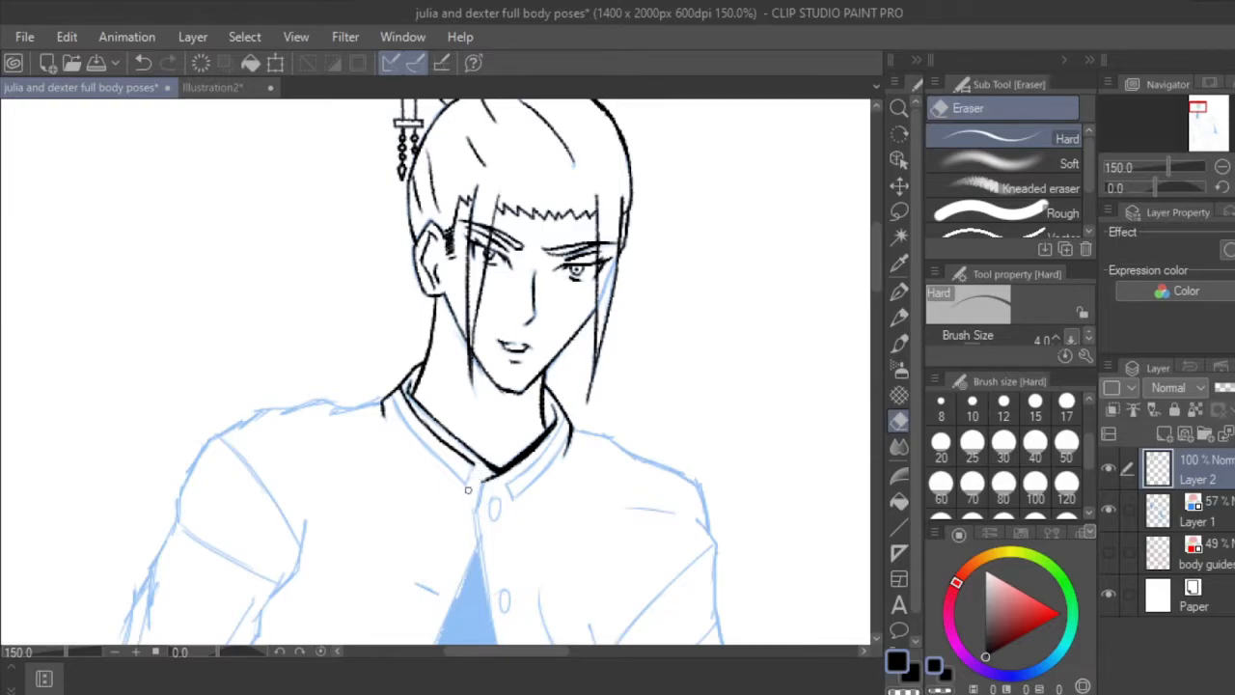
Step: Return to the Real G-Pen and ink a parallel stripe along the left collar band
left_click(899, 290)
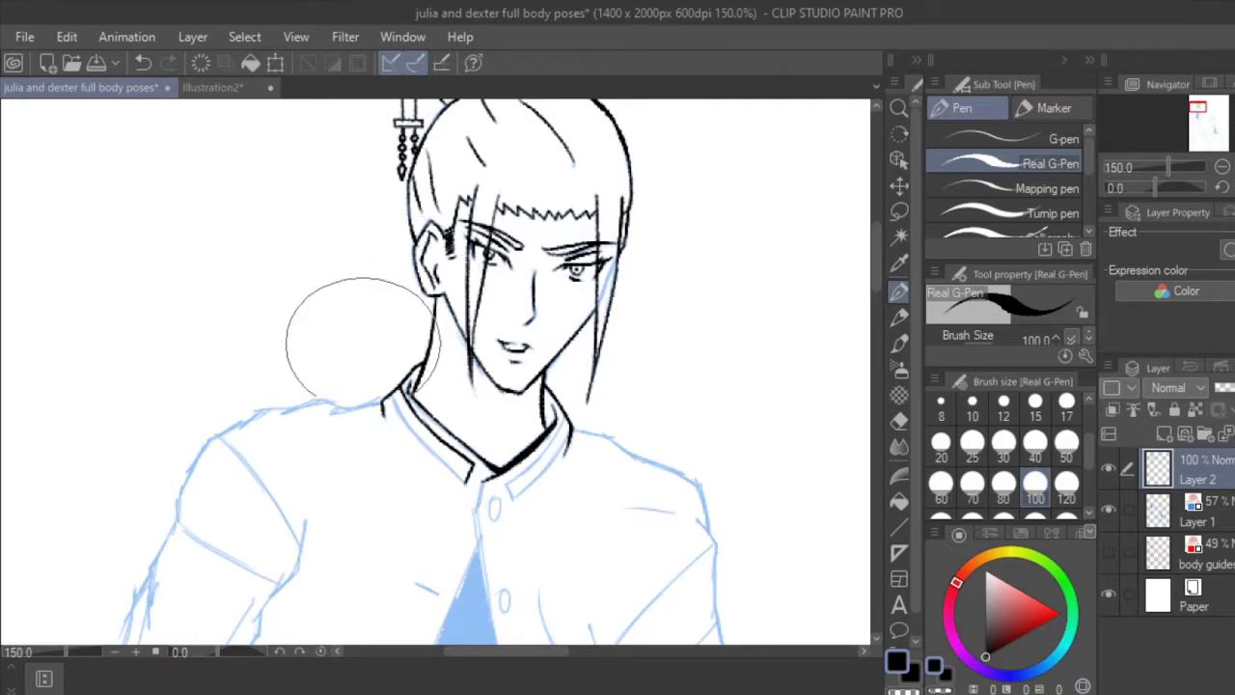
left_click_drag(363, 344, 415, 409)
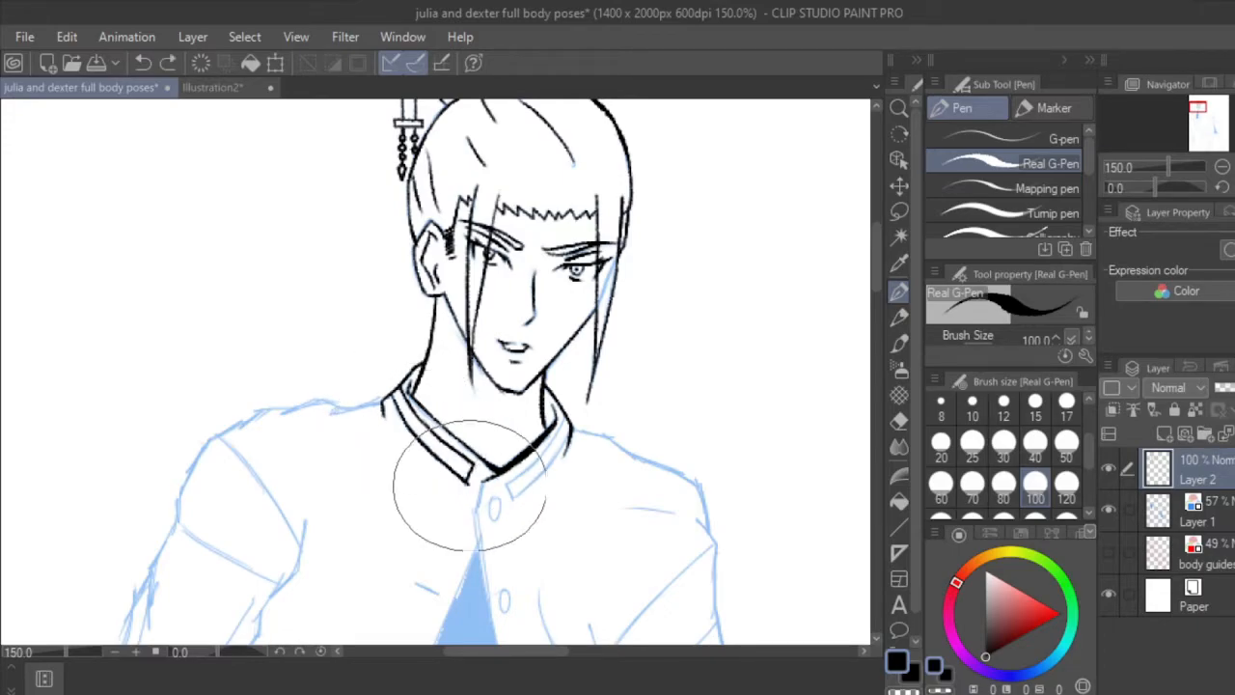
Step: Pick the pen sub-tool before inking the jacket's front opening beside the shirt
left_click(899, 420)
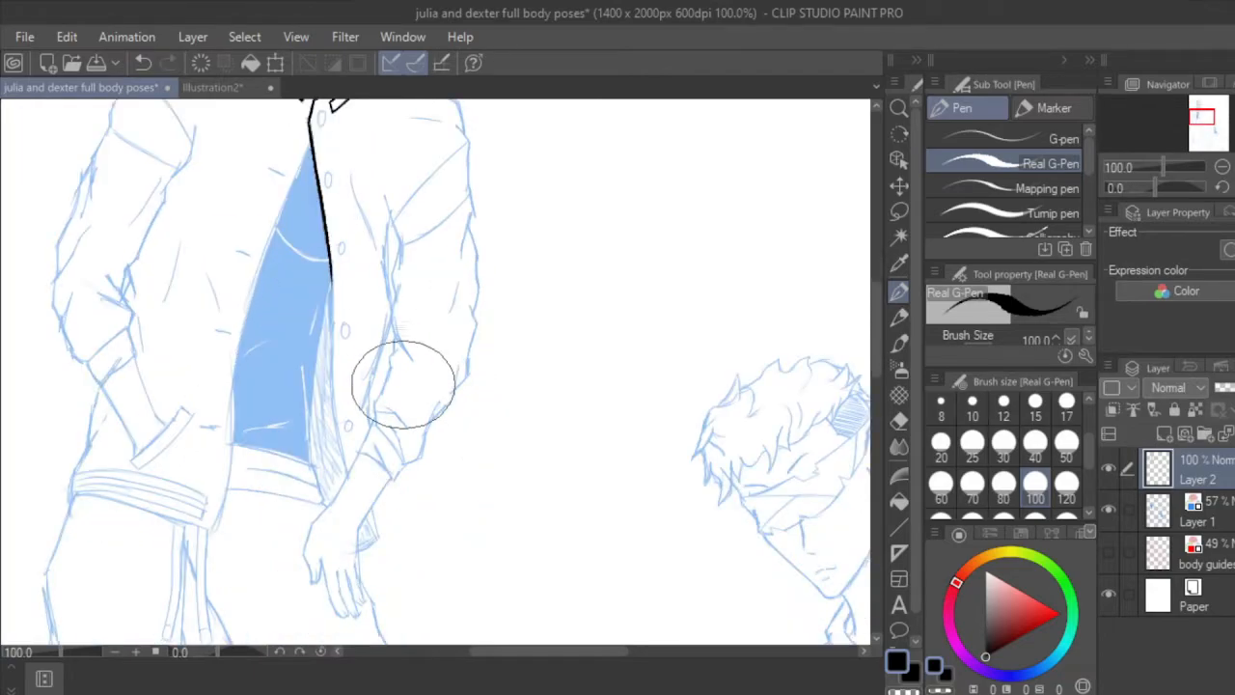
Step: Extend the jacket's front-opening ink line downward past the shirt toward the waist
left_click_drag(405, 386, 338, 328)
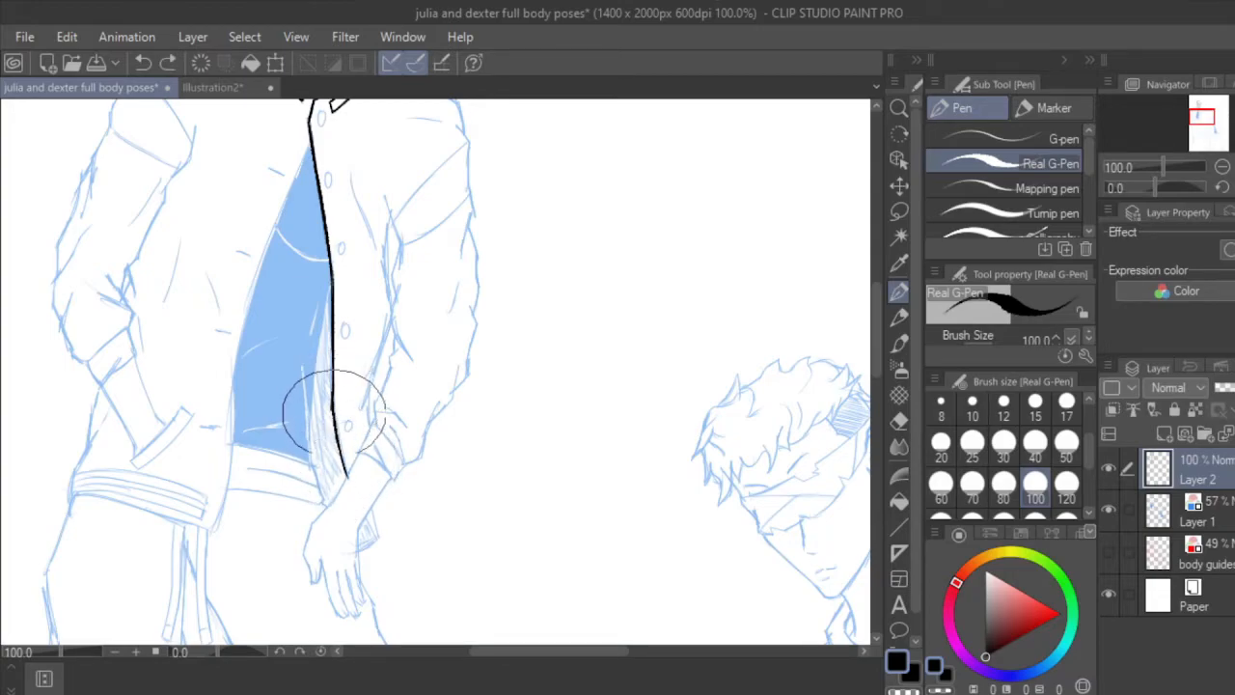
left_click_drag(344, 415, 347, 473)
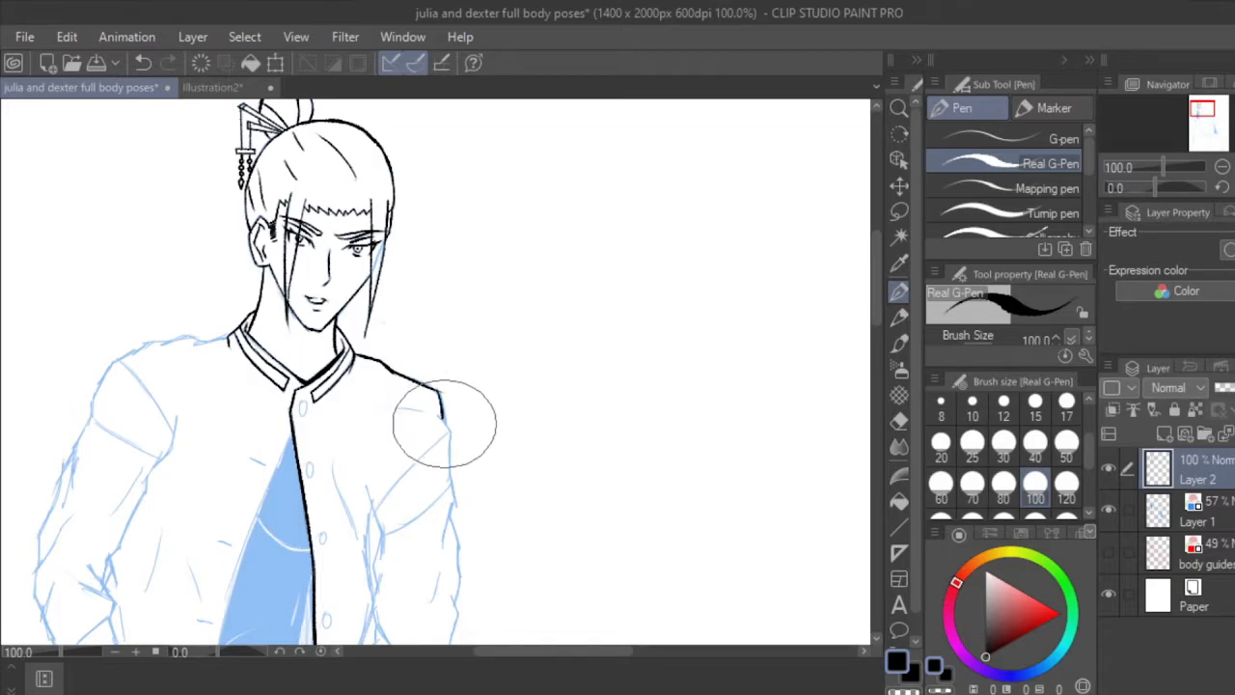
mouse_move(436, 403)
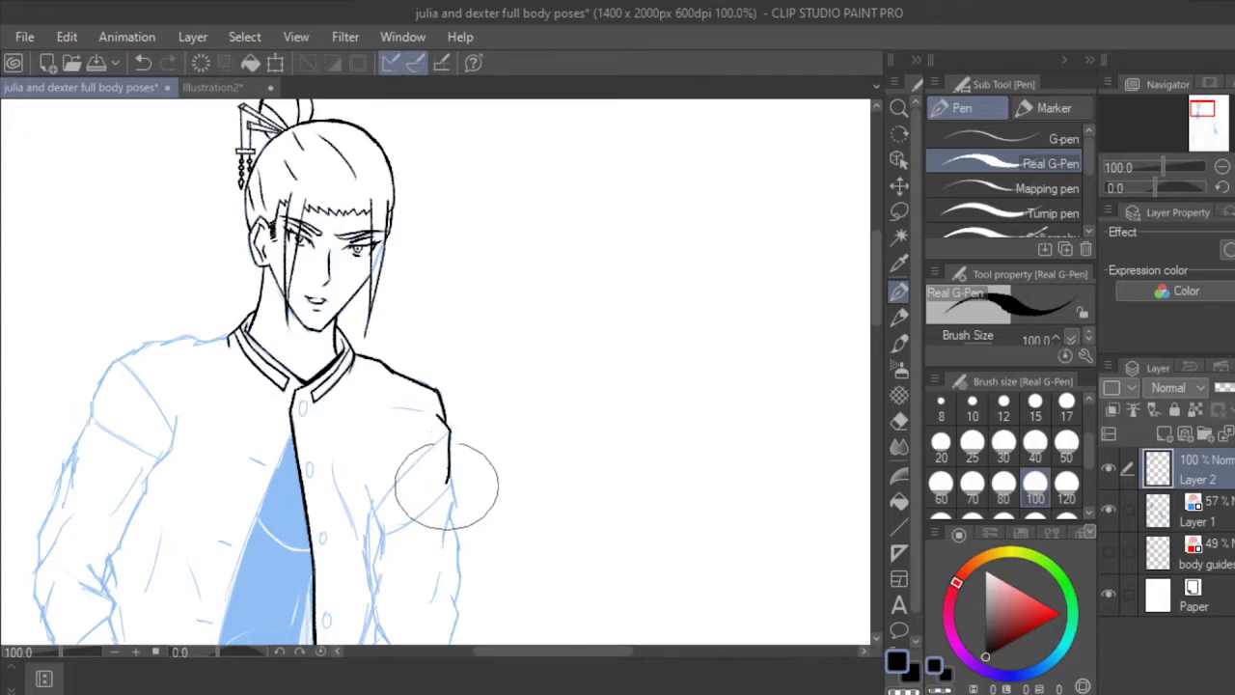
Step: Scroll the canvas down toward the lower arm after inking the sleeve contour
scroll("down", 3)
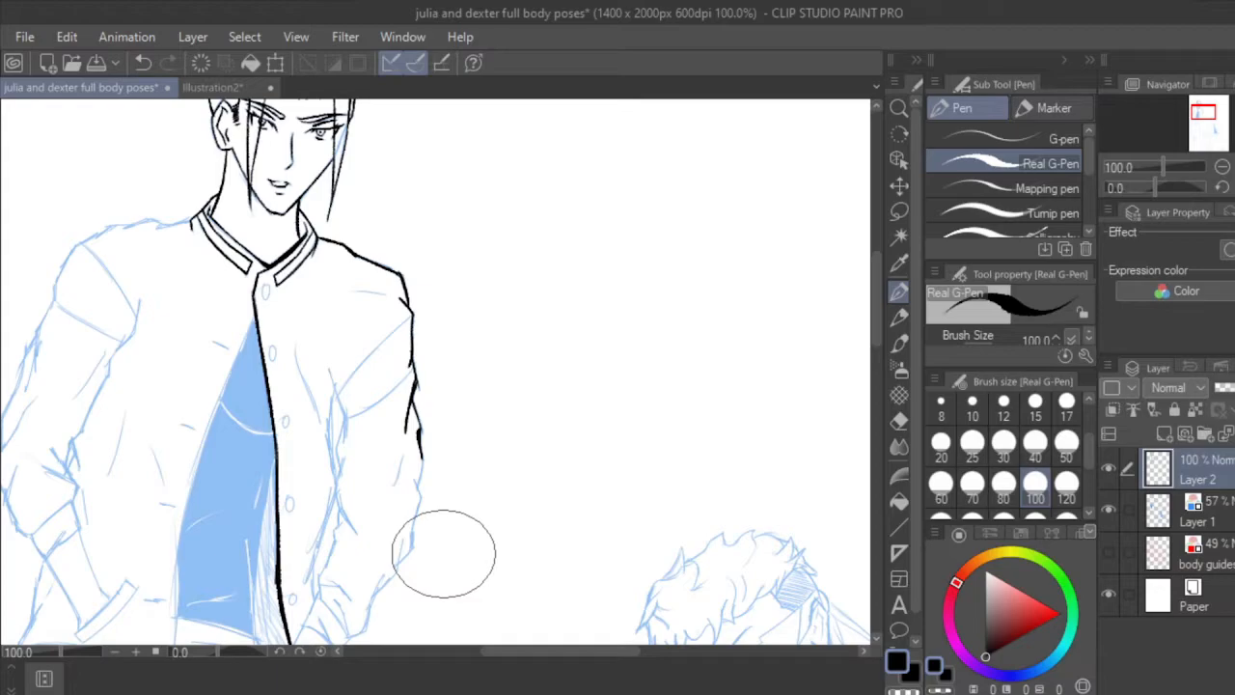
Step: Scroll down along the jacket while tracing its outer edge toward the hanging hand
scroll("down", 3)
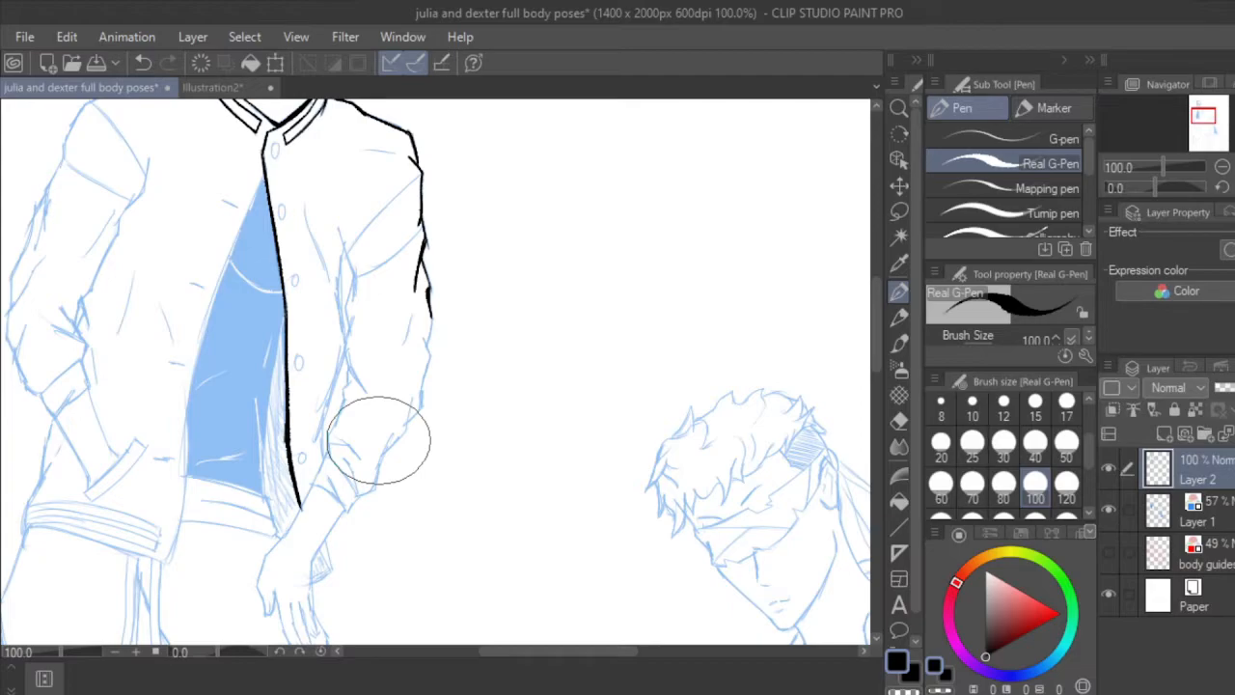
key("ctrl")
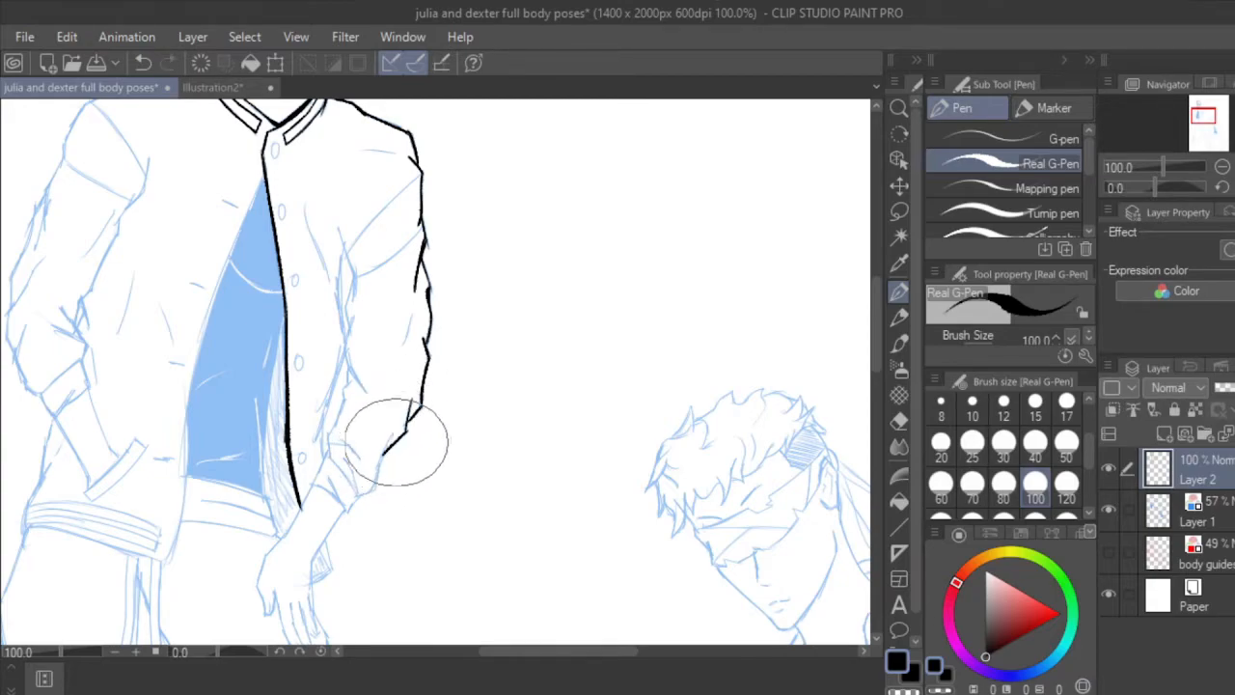
mouse_move(401, 351)
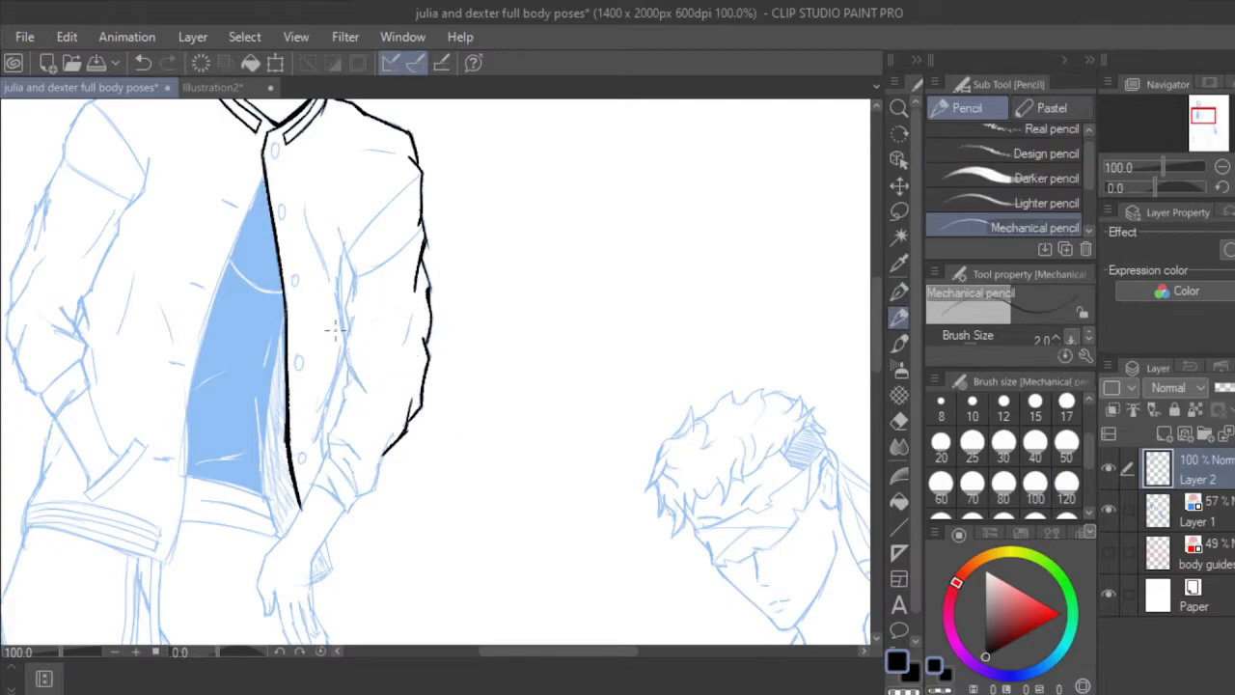
scroll("down", 3)
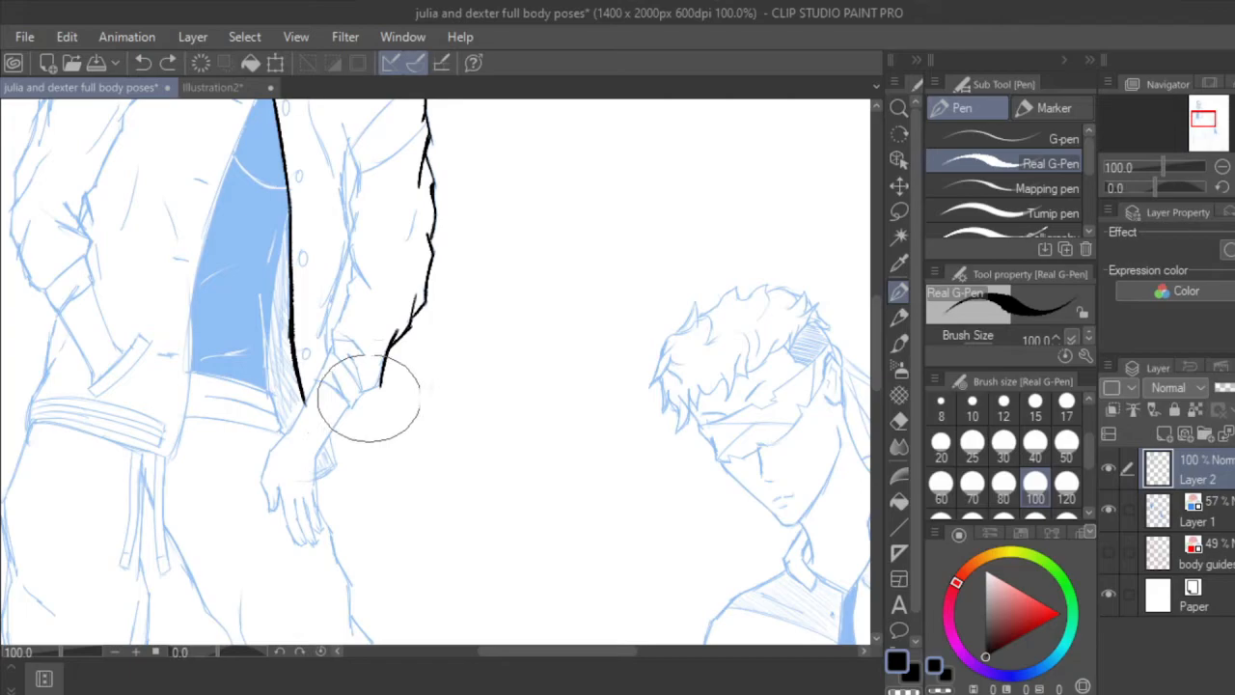
mouse_move(382, 386)
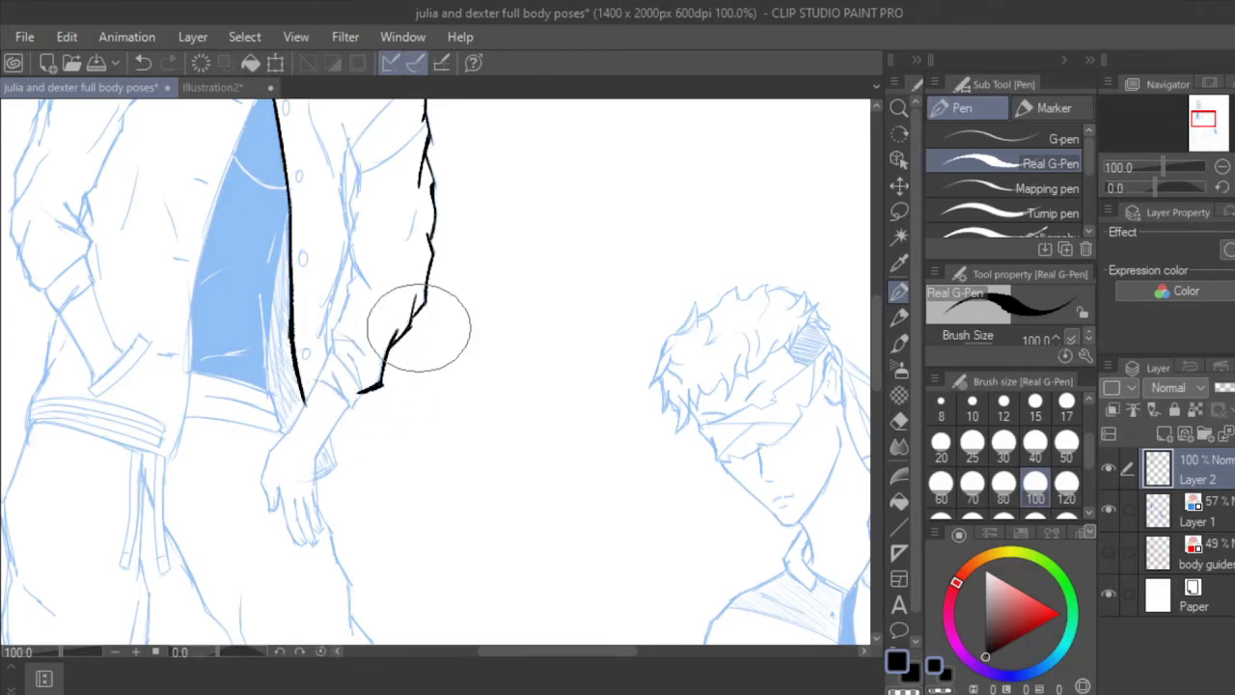
left_click(899, 420)
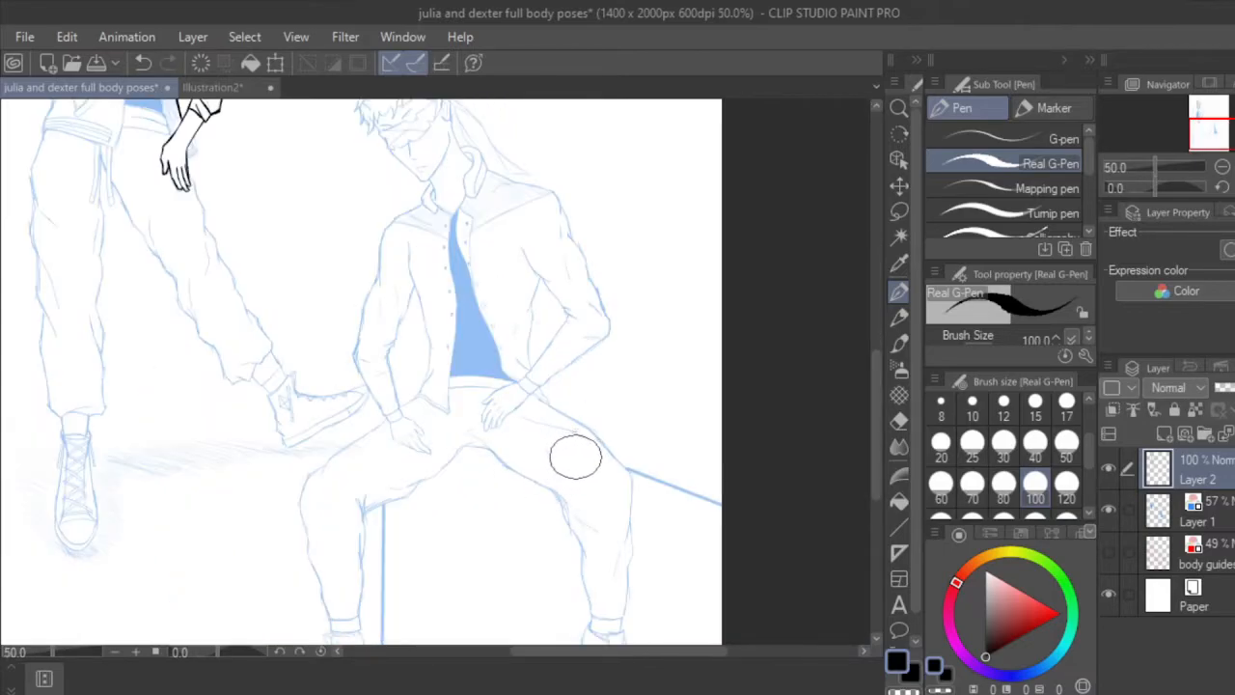
mouse_move(579, 447)
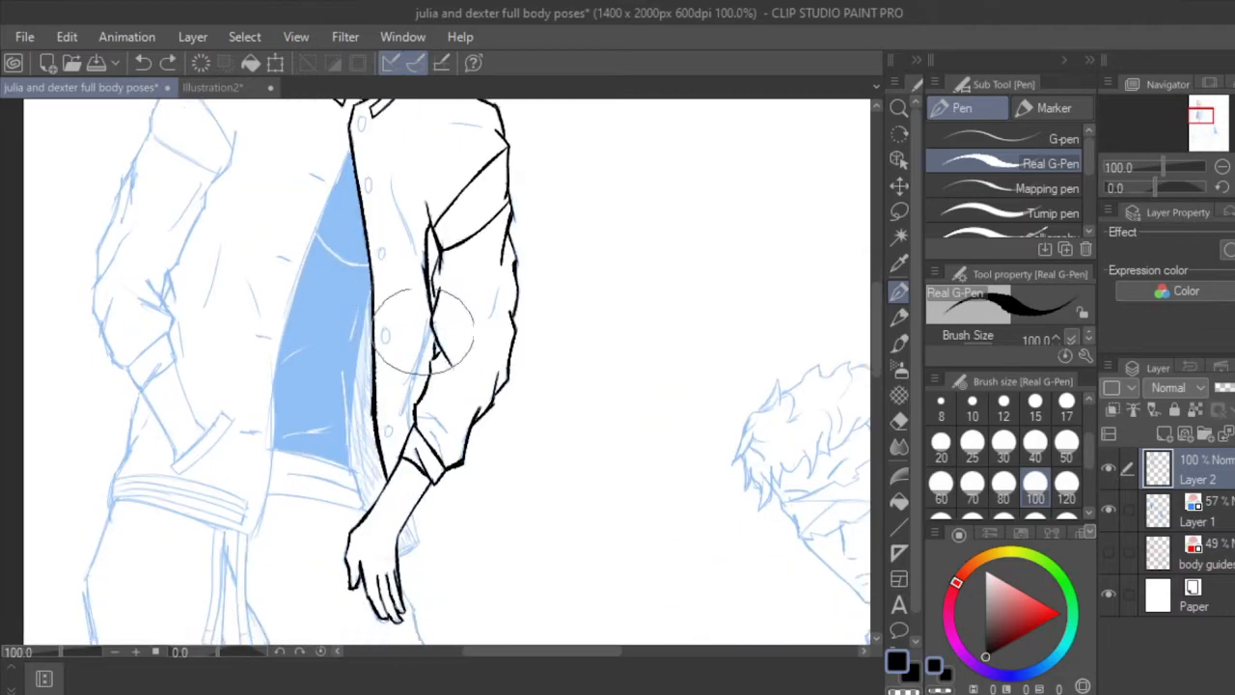
Step: Scroll down to the hand to refine the cuff and finger lines
scroll("down", 3)
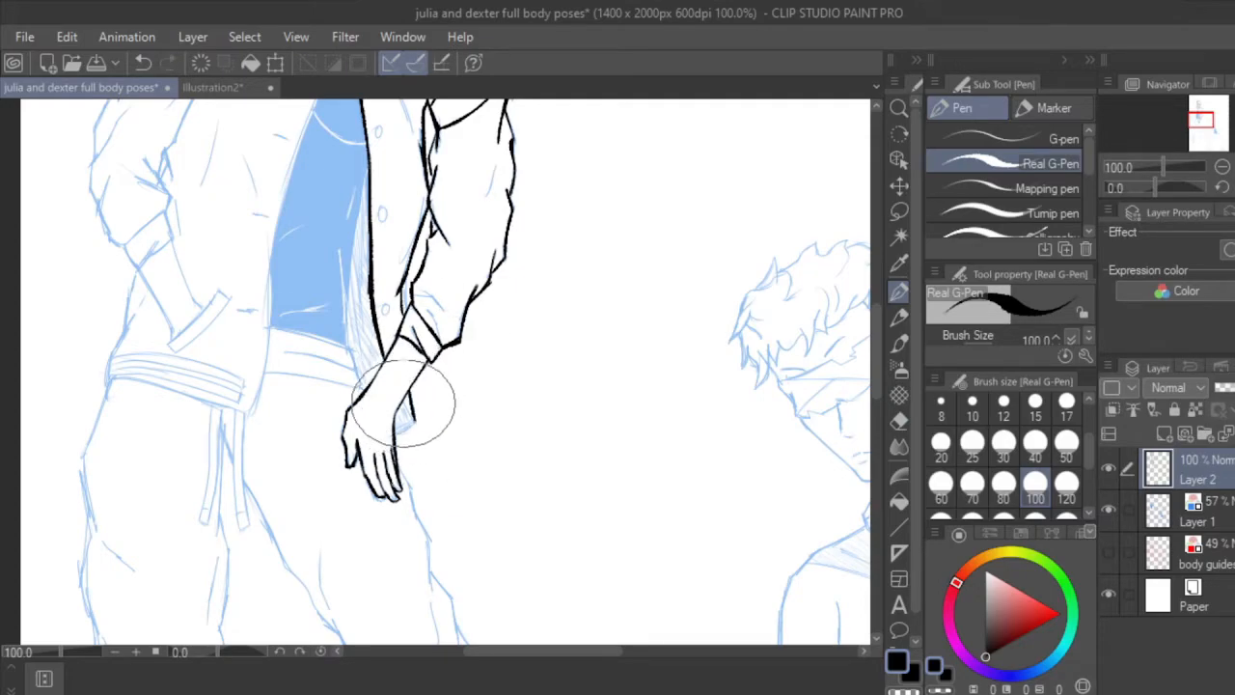
scroll("down", 3)
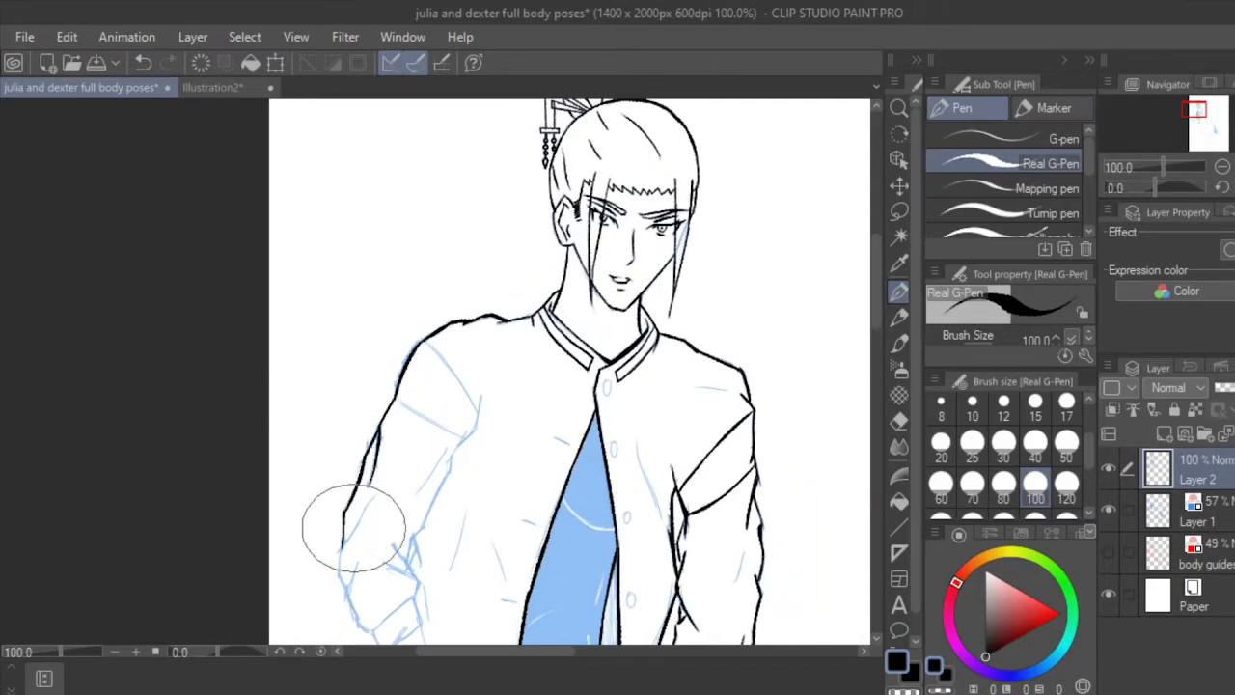
Step: Scroll the canvas to reach the second sleeve, pocket flap and hem for inking
scroll("down", 3)
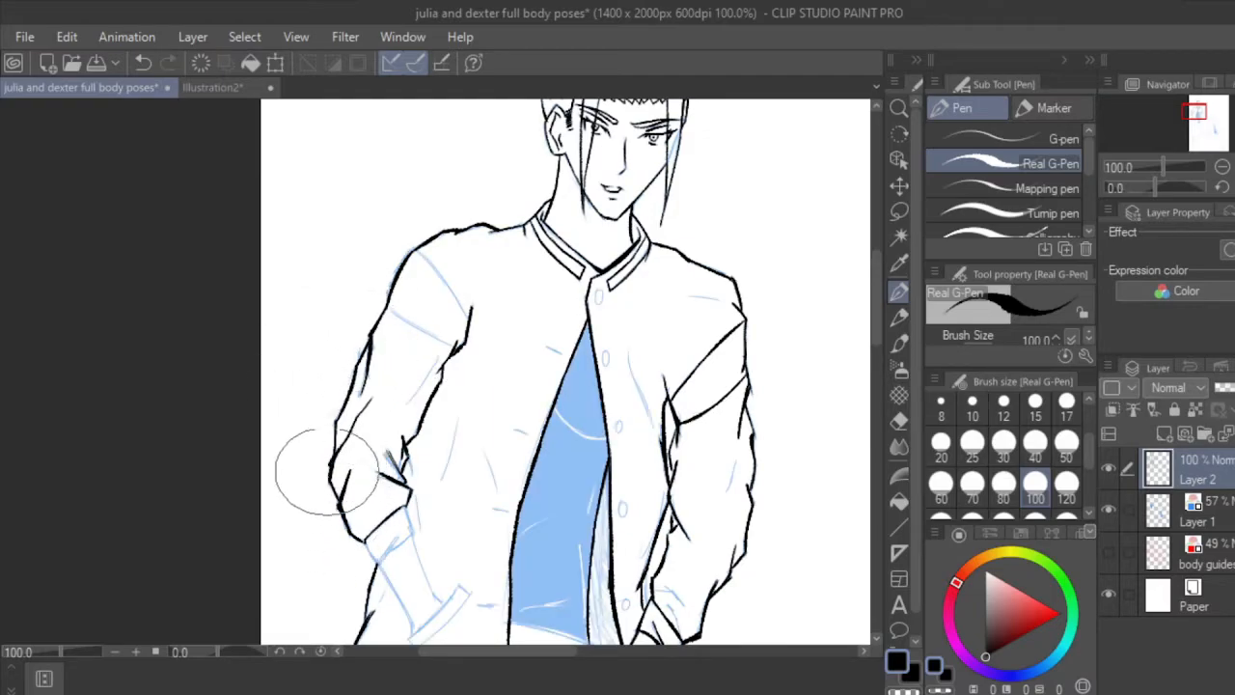
scroll("down", 3)
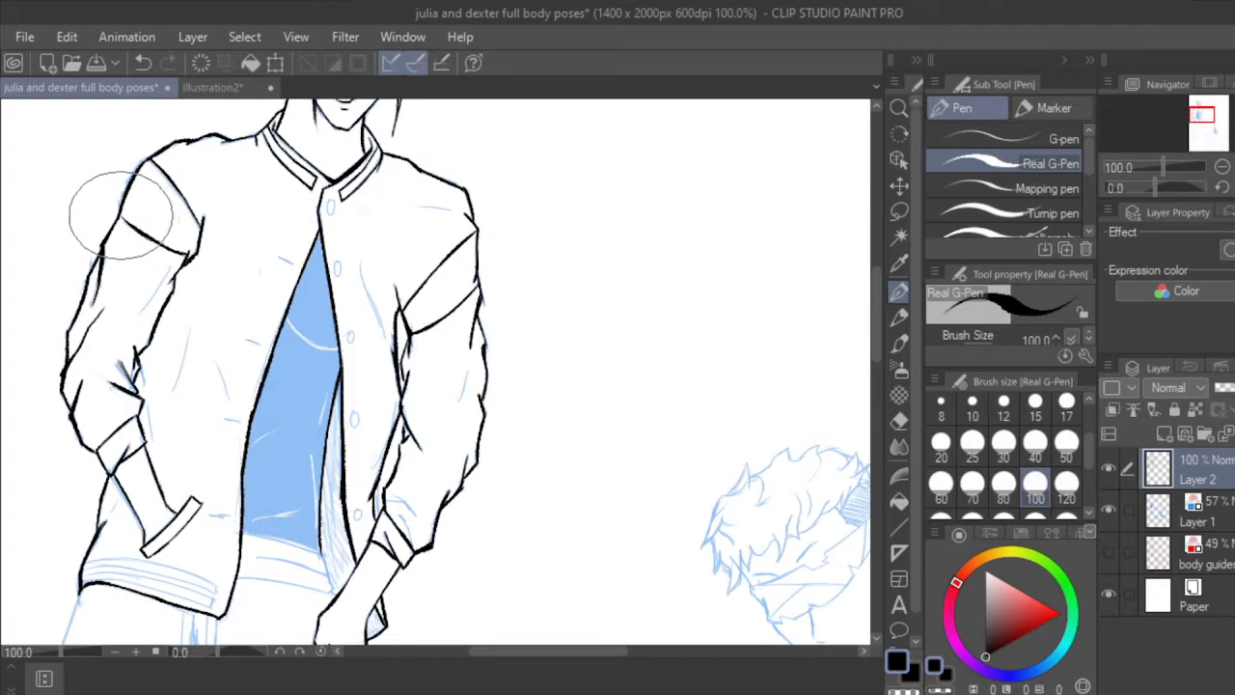
mouse_move(144, 203)
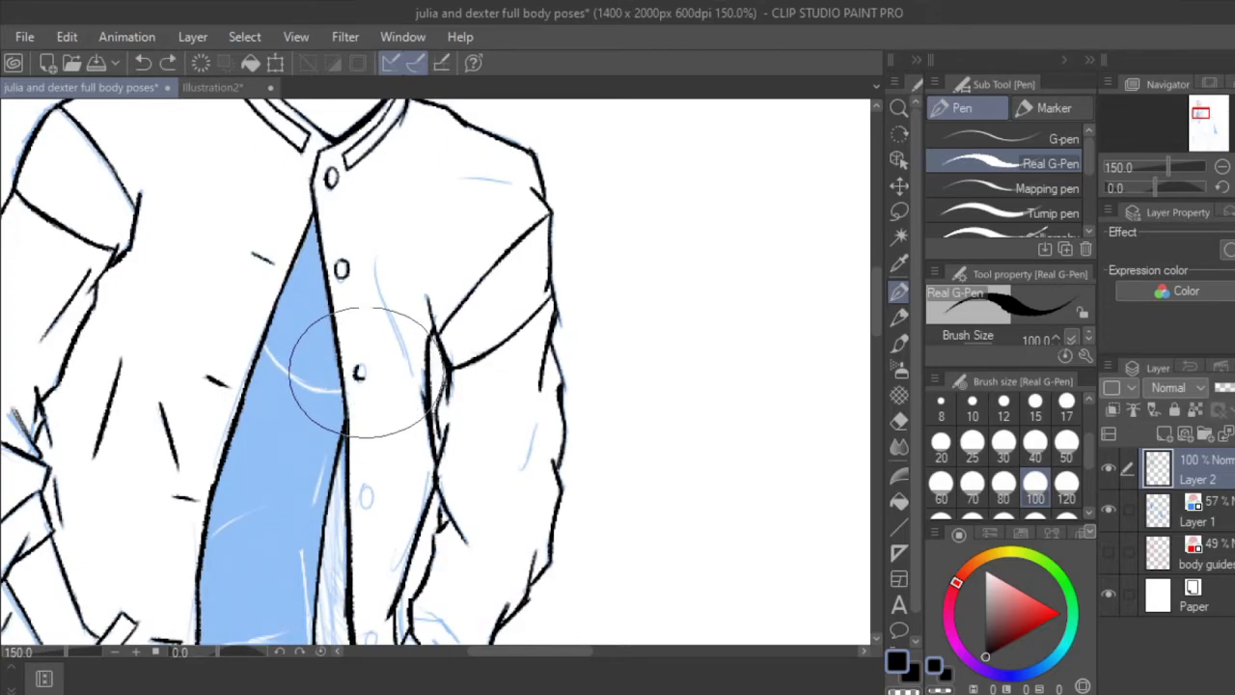
Step: Scroll down from the jacket buttons to the pants waistband and drawstrings
scroll("down", 3)
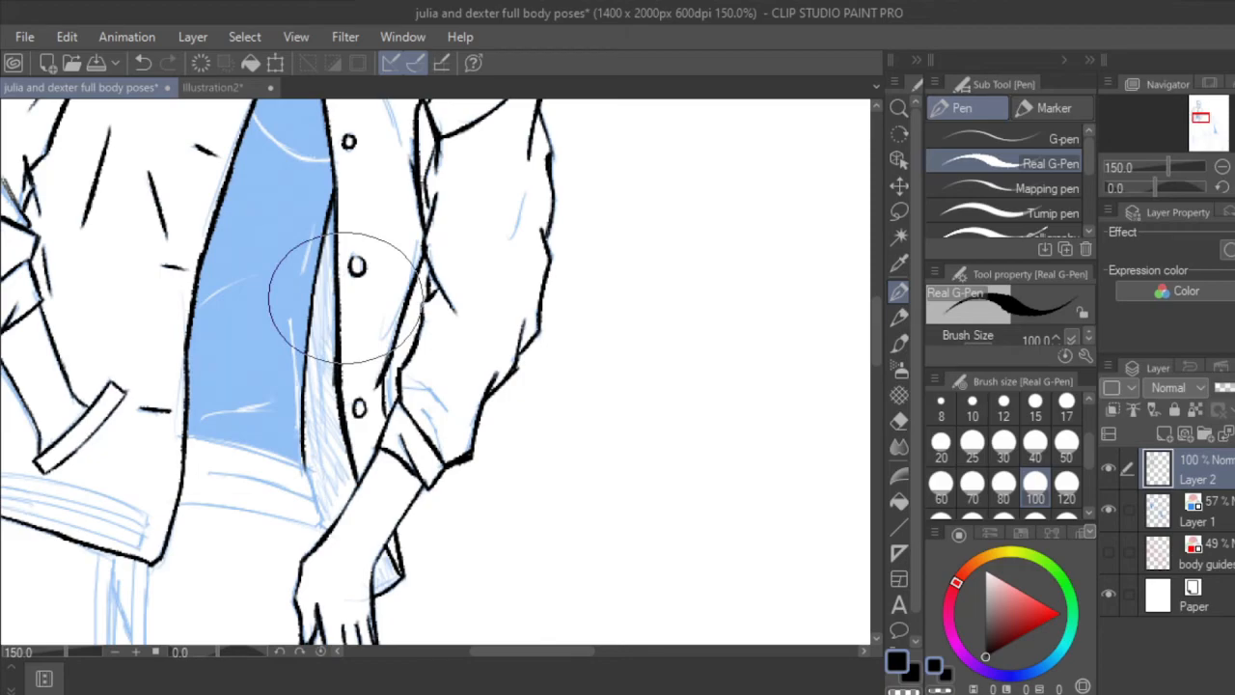
scroll("down", 3)
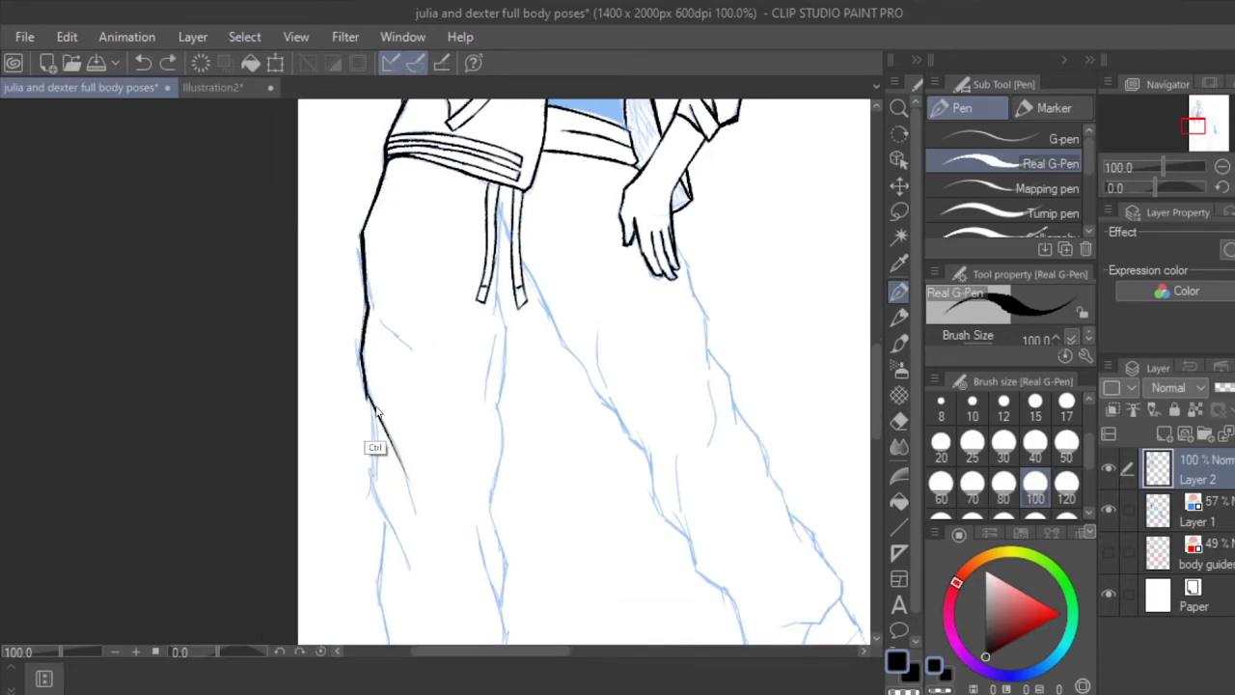
Step: Ink the left pant leg's outer contour with long strokes down toward the hem
left_click_drag(376, 405, 409, 511)
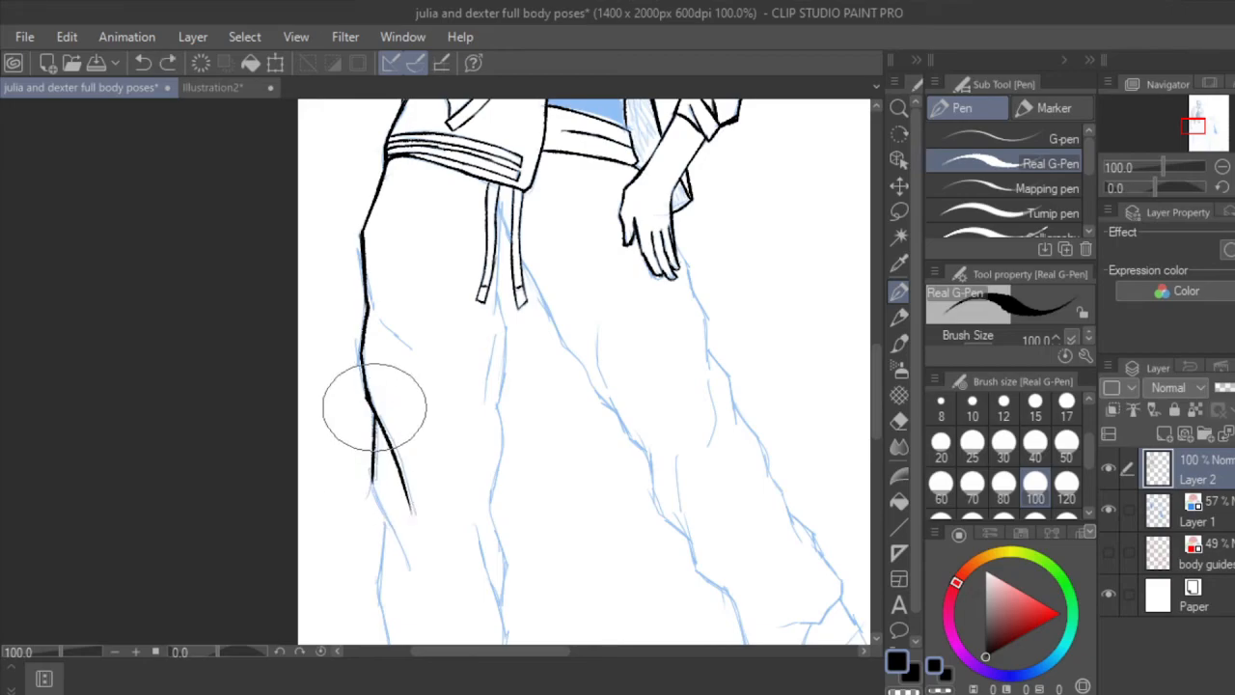
left_click_drag(377, 405, 370, 479)
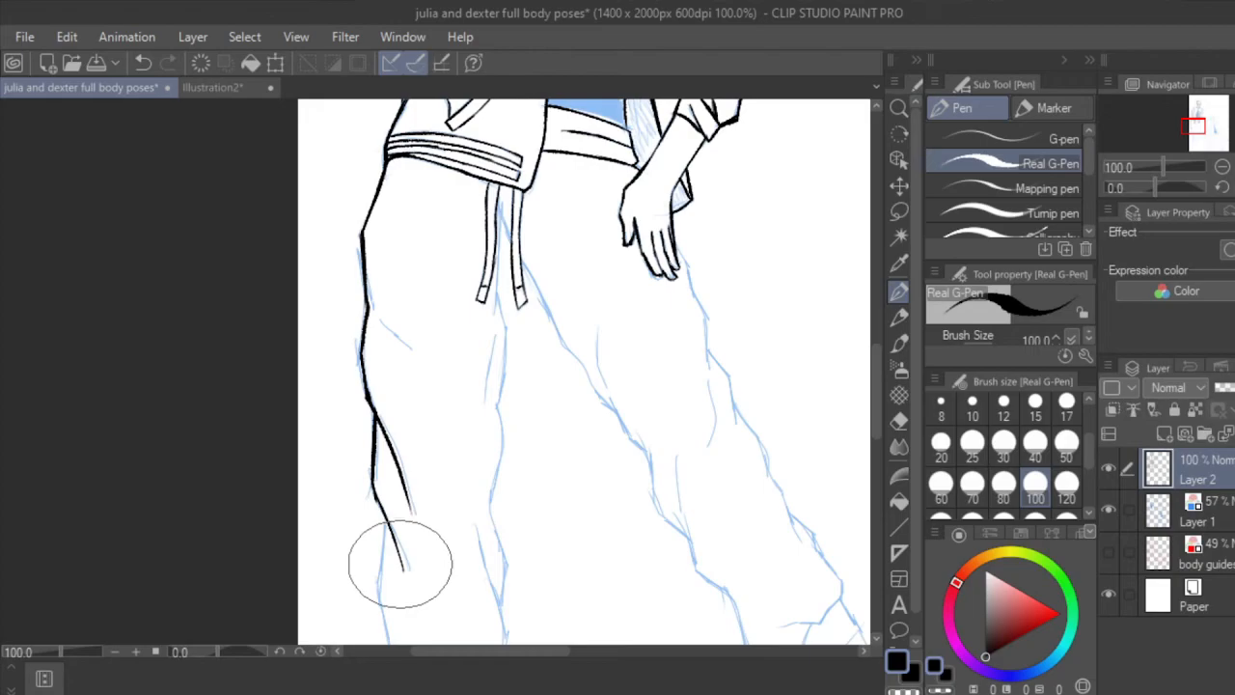
mouse_move(401, 598)
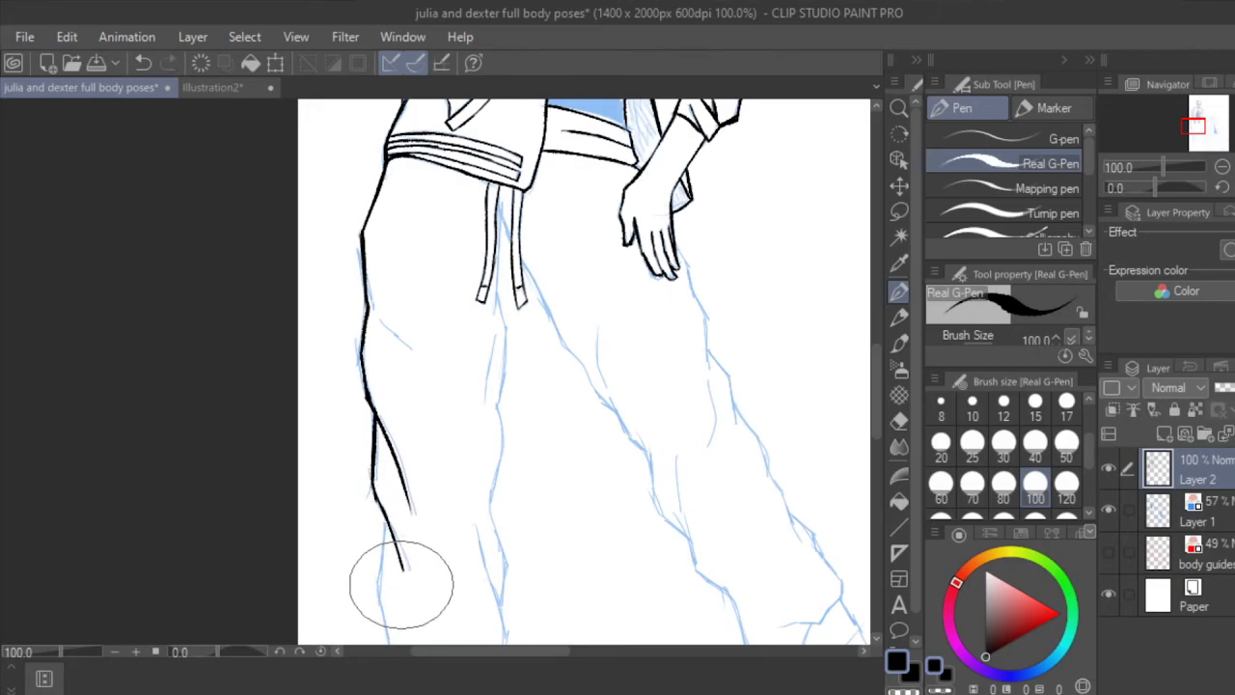